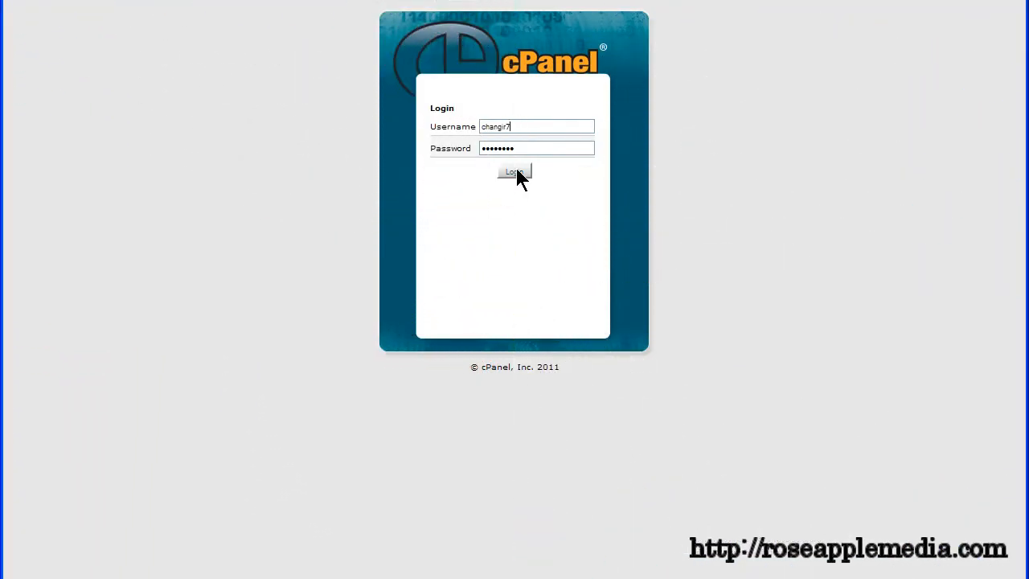
Log in to cPanel and reach the Databases section of the home page.
click(514, 173)
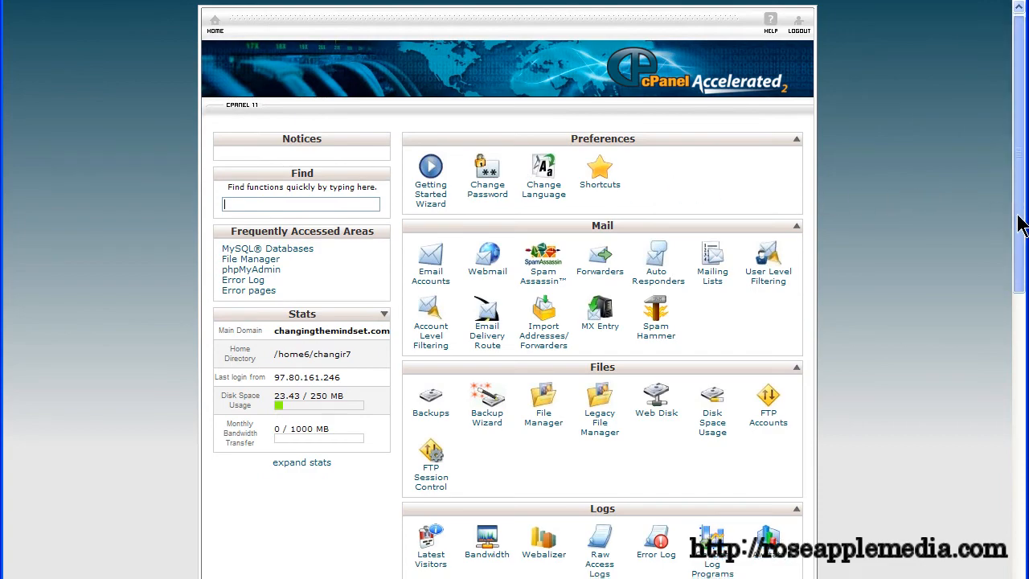
scroll(down, 3)
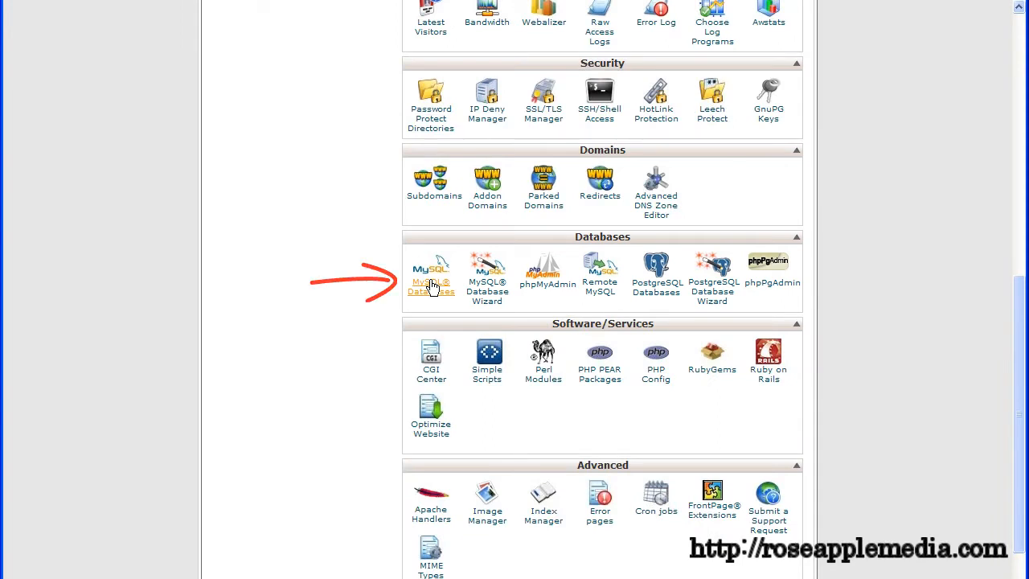
Create the MySQL database changir7_wefdfg and return to the databases page.
click(431, 270)
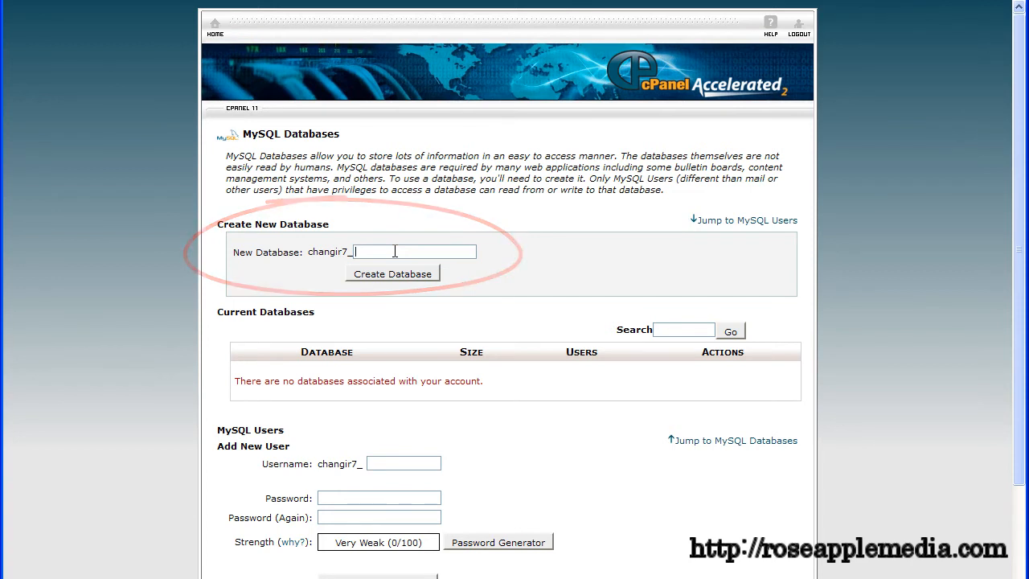
text(wefdfg)
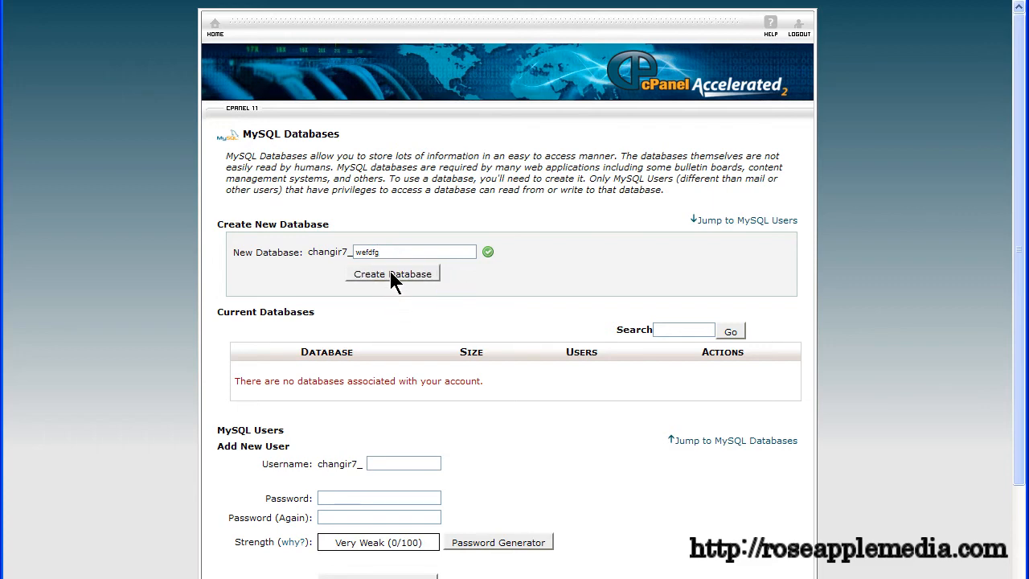
click(392, 274)
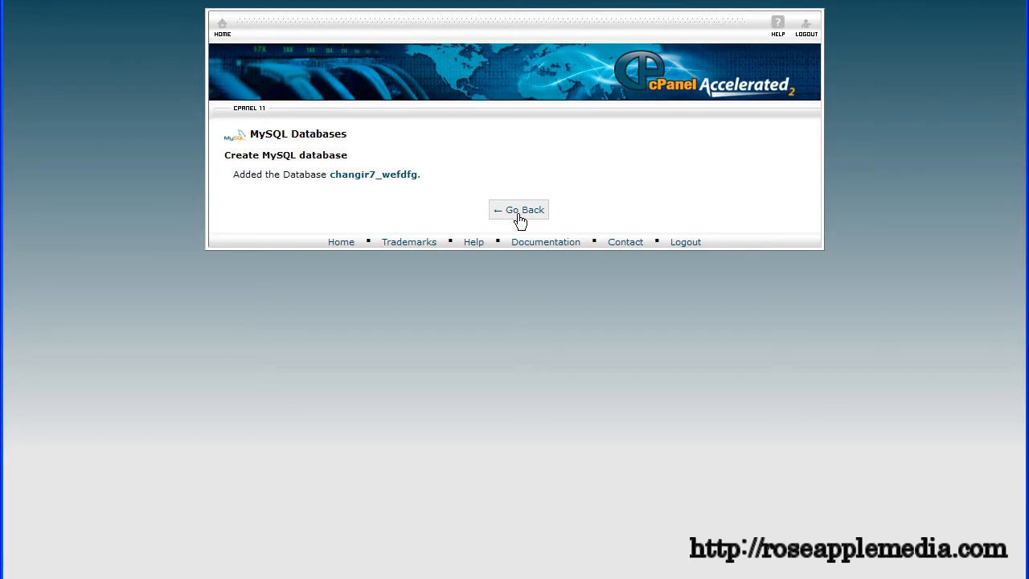
click(519, 210)
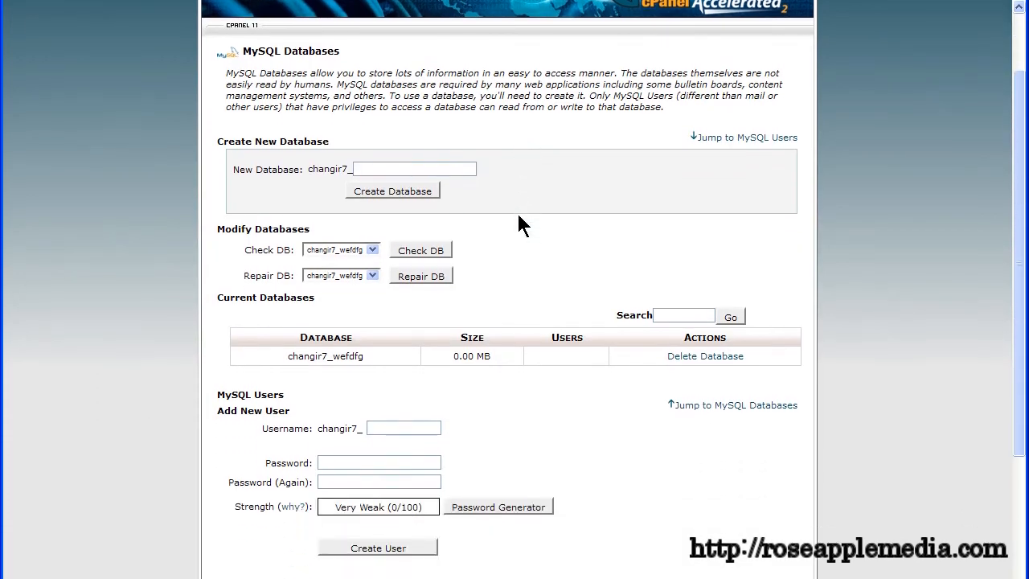
Create the MySQL user changir7_fdsert with its password and return to the databases page.
scroll(down, 3)
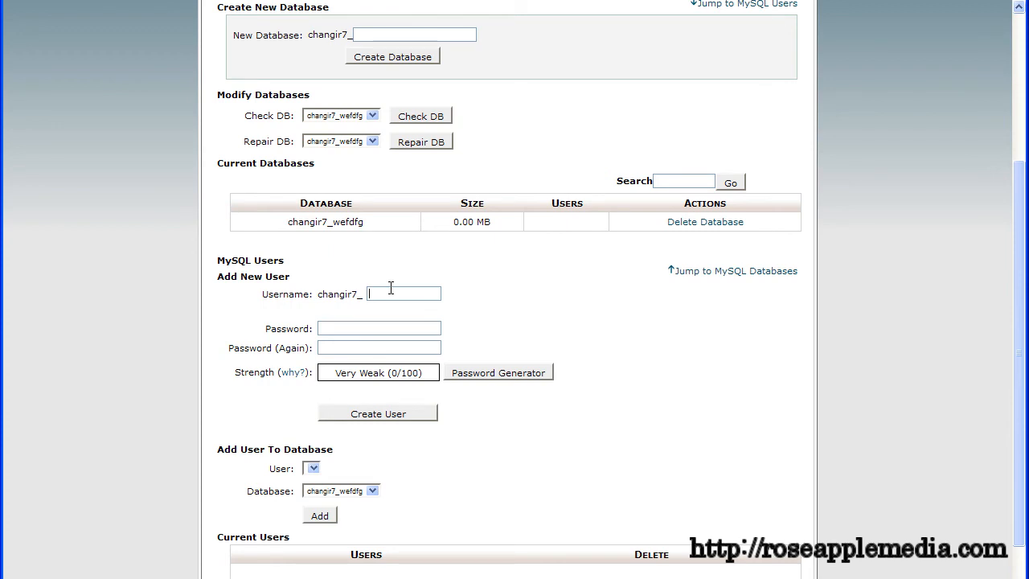
text(fdsa)
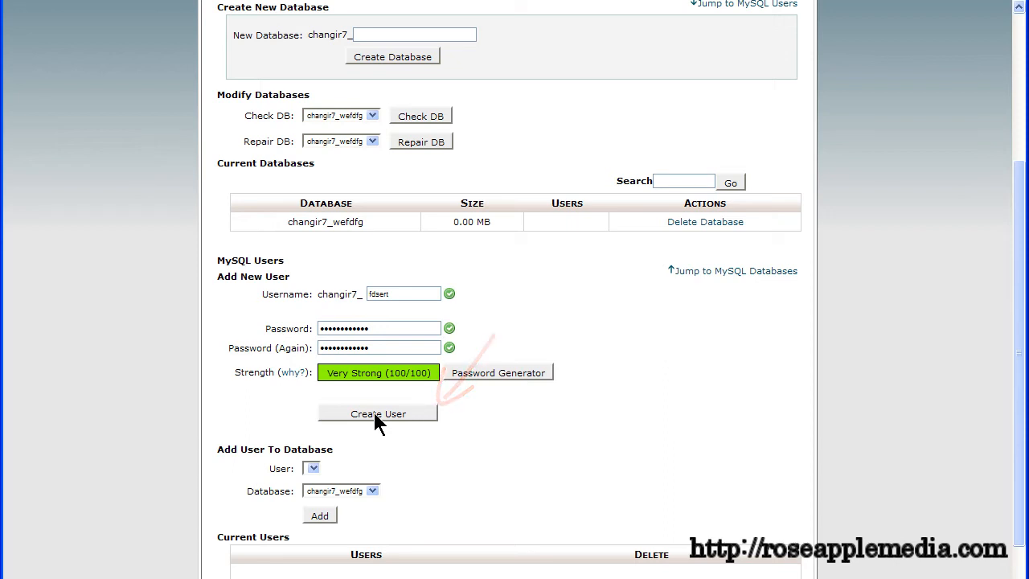
click(377, 414)
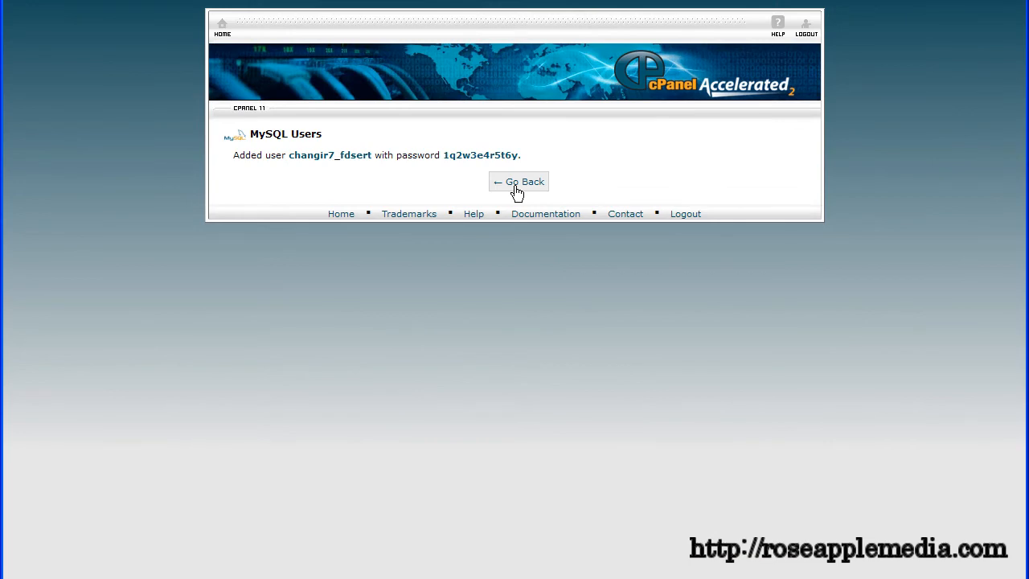
click(519, 180)
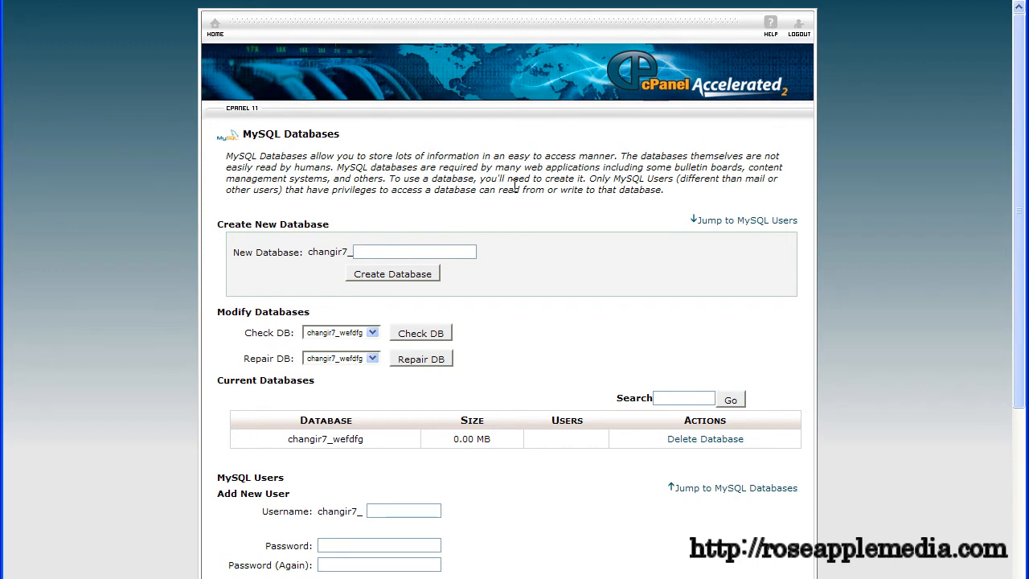
Add user changir7_fdsert to database changir7_wefdfg, reaching its privileges page.
scroll(down, 3)
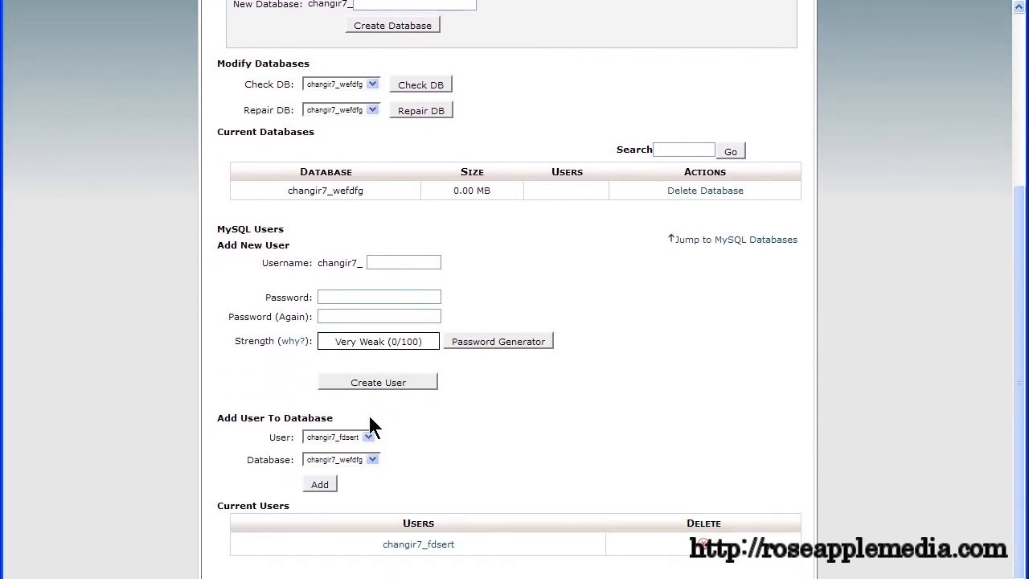
click(337, 436)
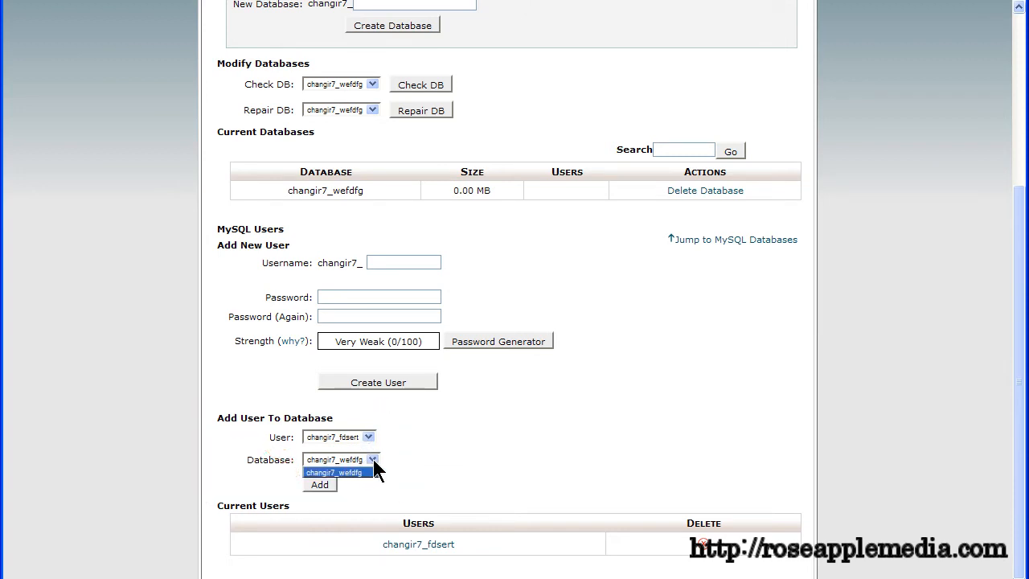
click(333, 472)
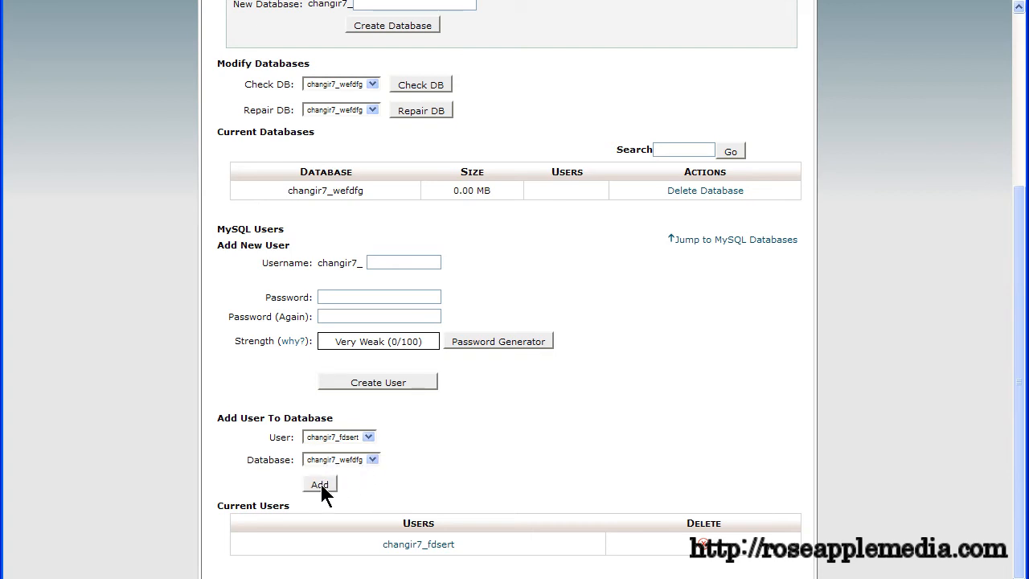
click(319, 484)
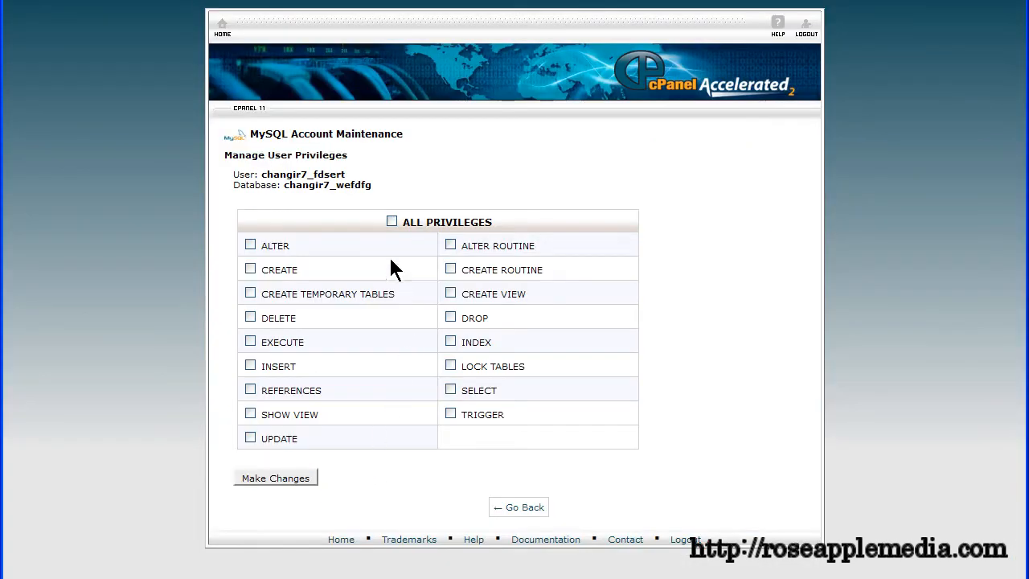
Grant ALL PRIVILEGES to changir7_fdsert on changir7_wefdfg and save the changes.
click(392, 221)
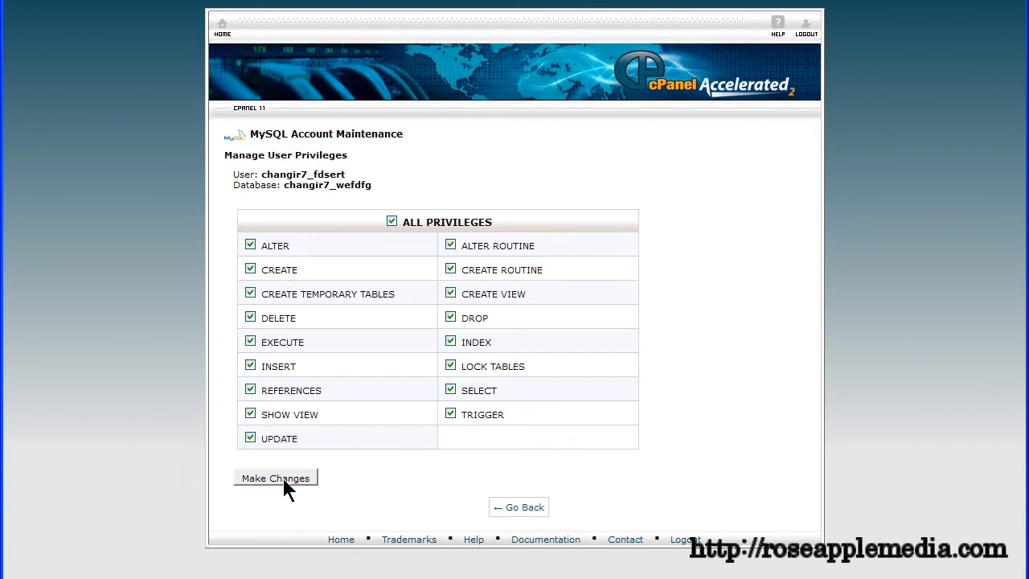
click(275, 477)
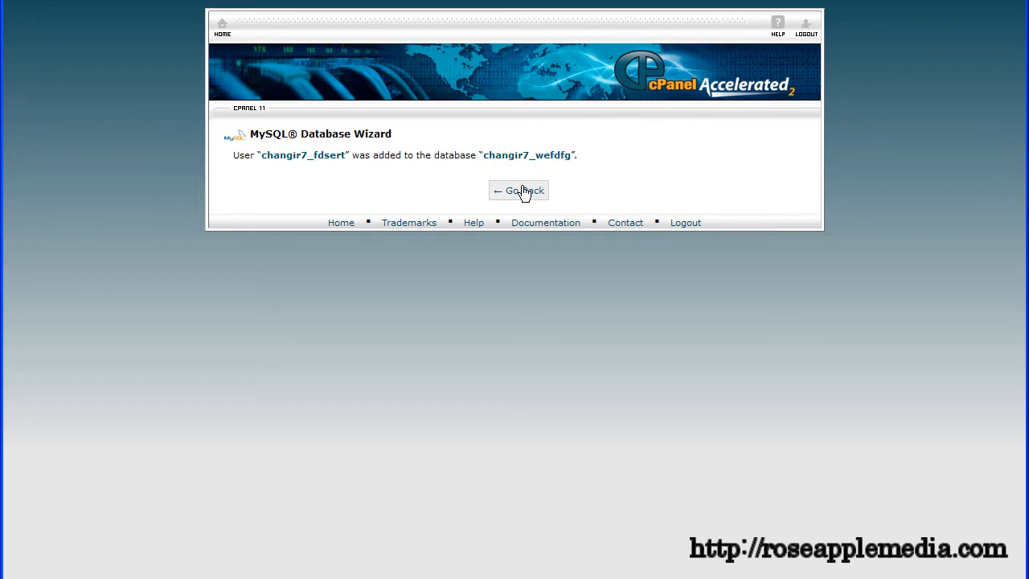
click(519, 190)
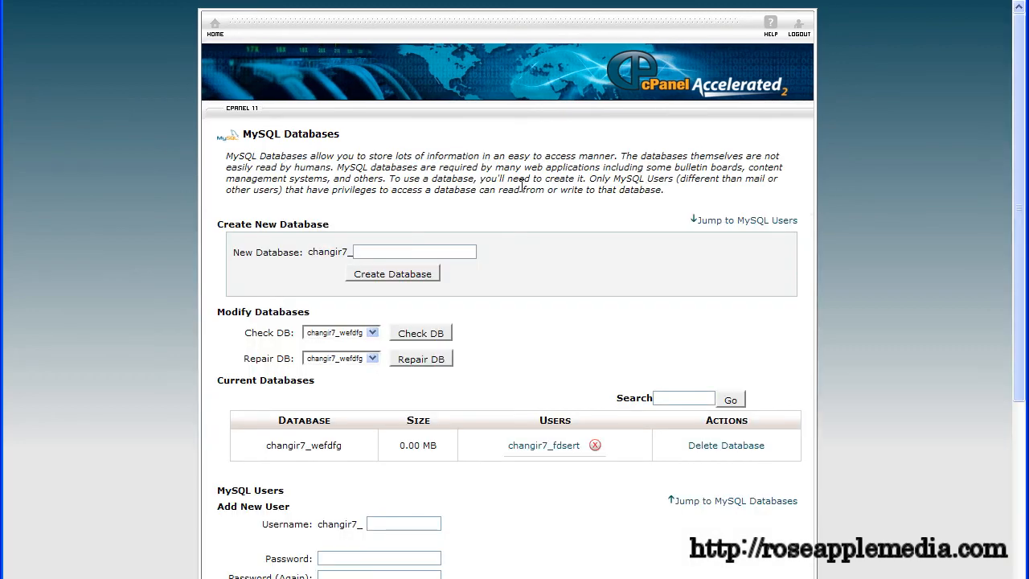
Scroll down the databases page to confirm changir7_fdsert is listed as changir7_wefdfg's user.
scroll(down, 3)
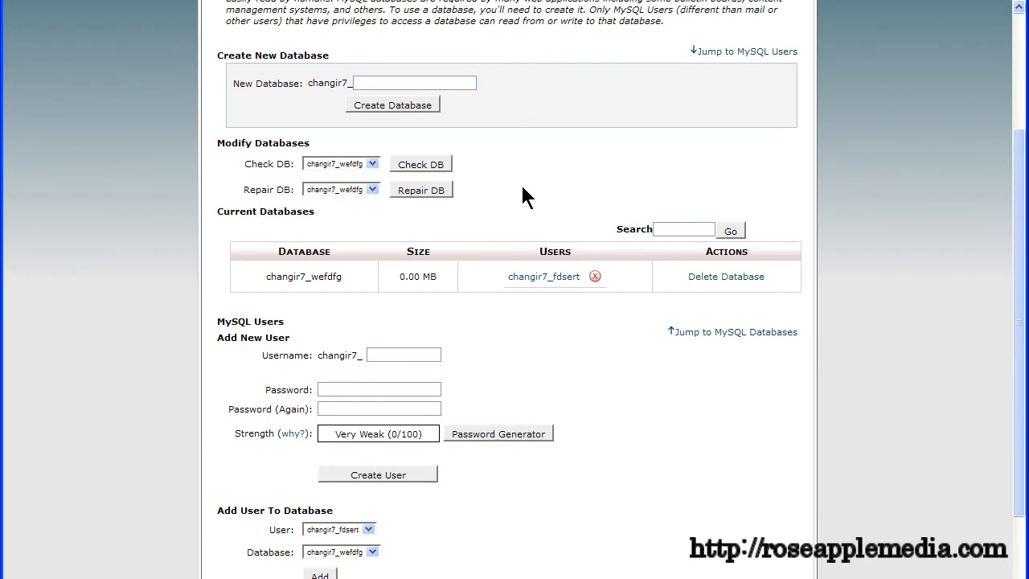
scroll(down, 3)
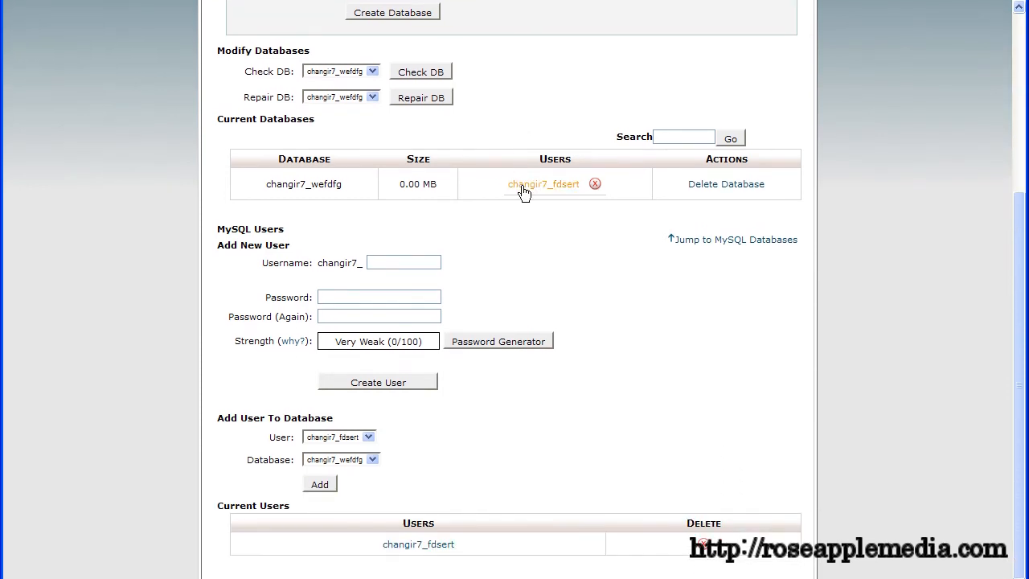
mouse_move(535, 225)
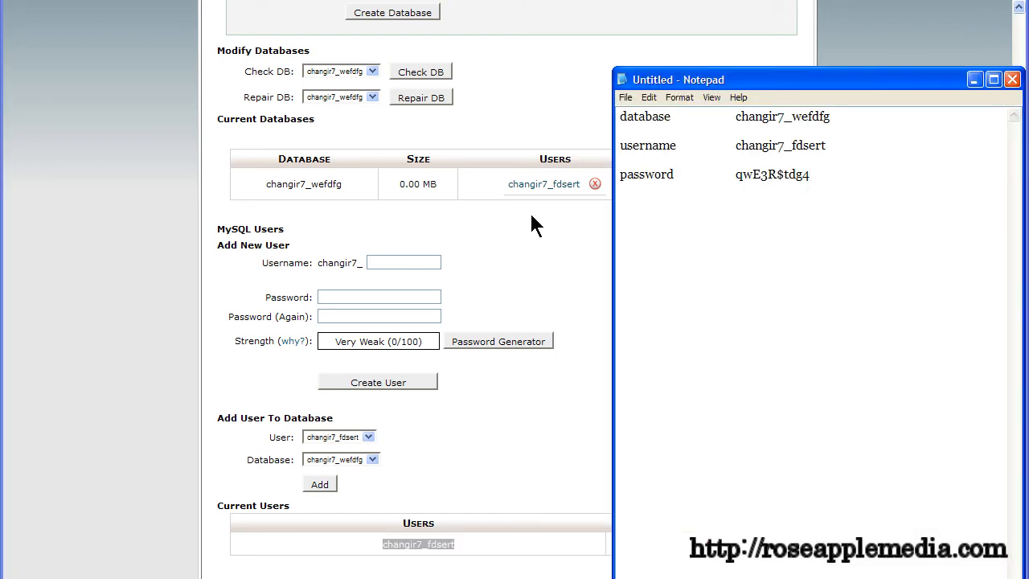
Minimize the Notepad credentials note and return to the top of the databases page.
click(812, 175)
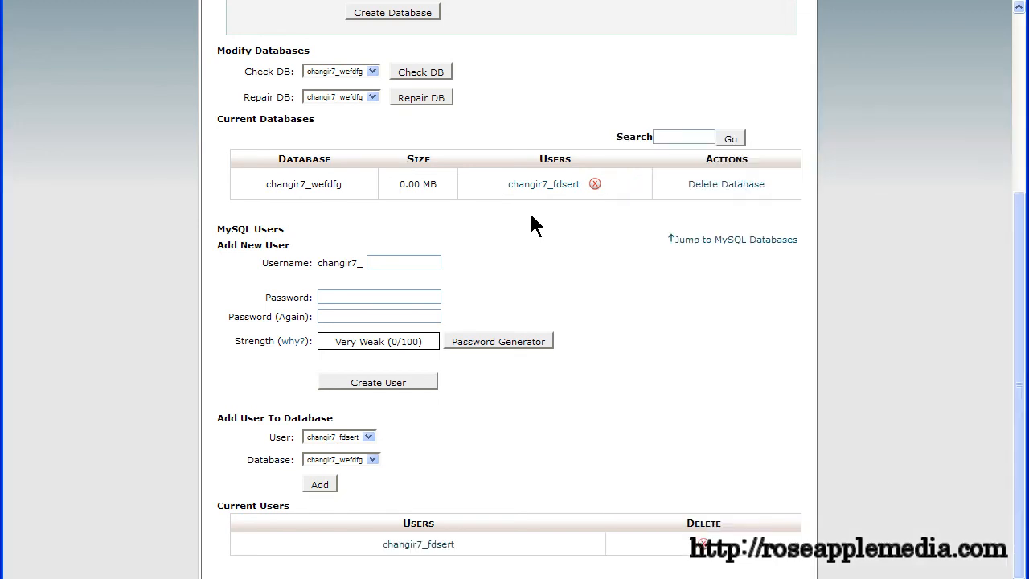
scroll(up, 3)
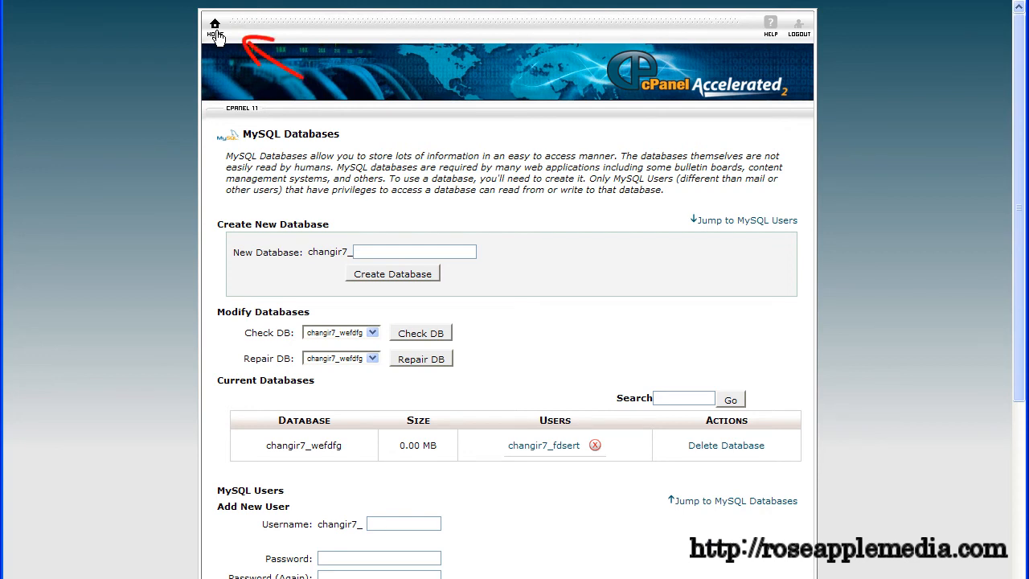
click(214, 26)
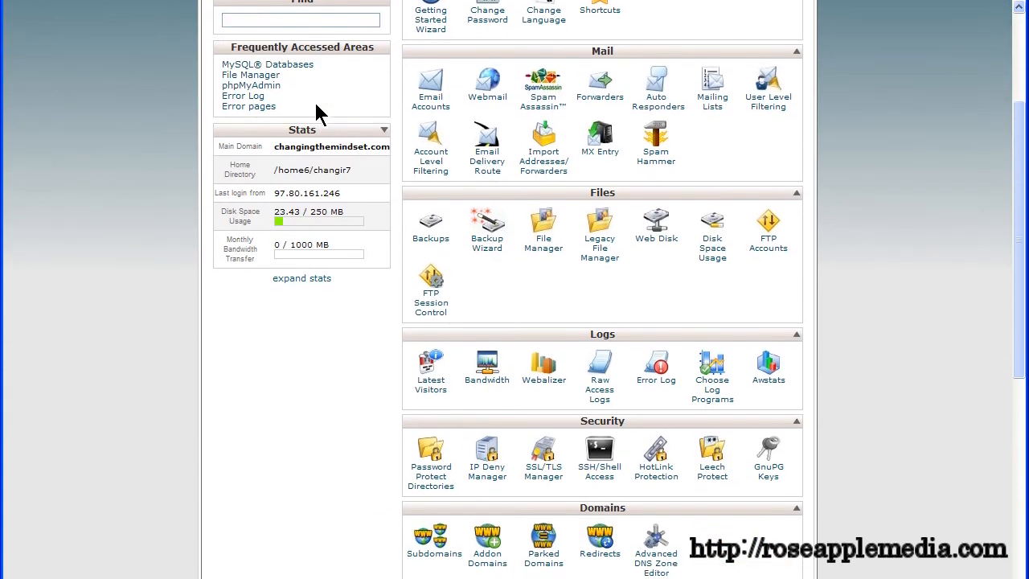
scroll(down, 3)
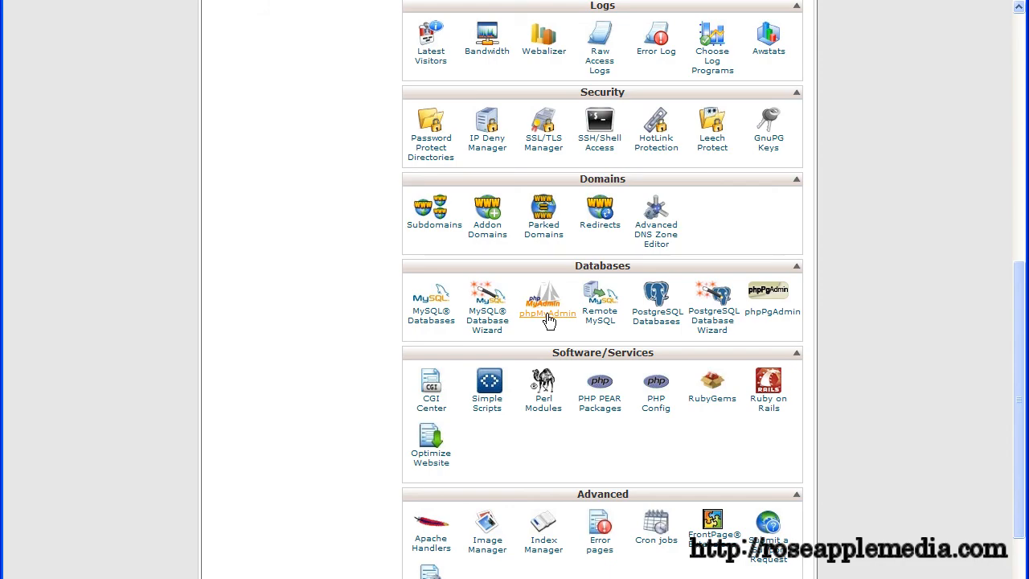
click(543, 301)
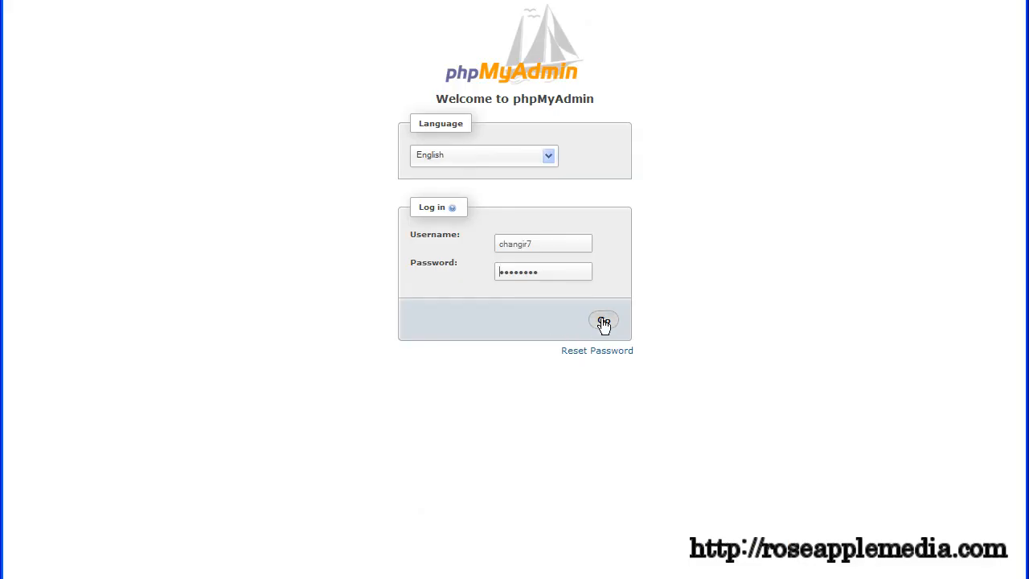
click(603, 321)
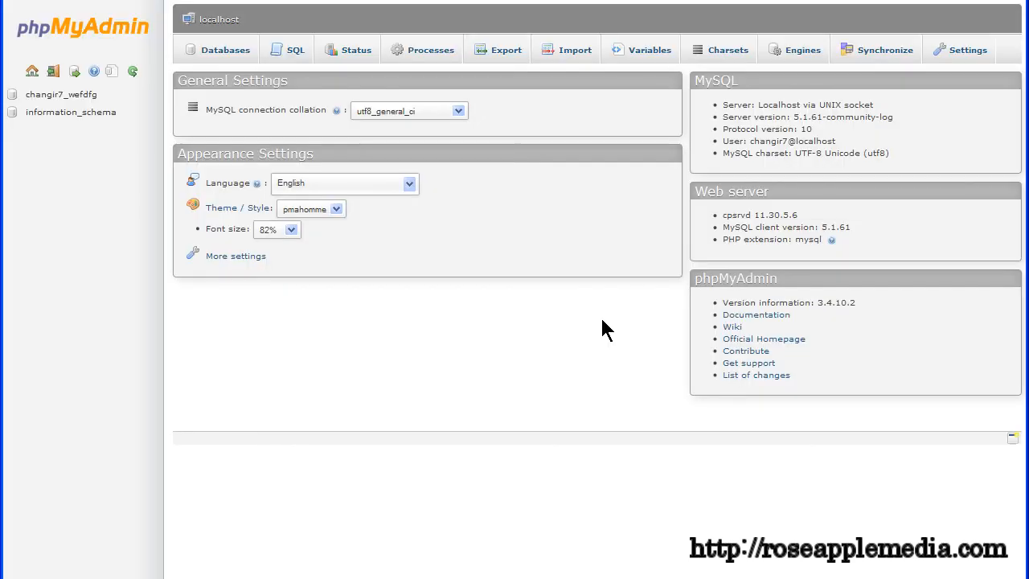